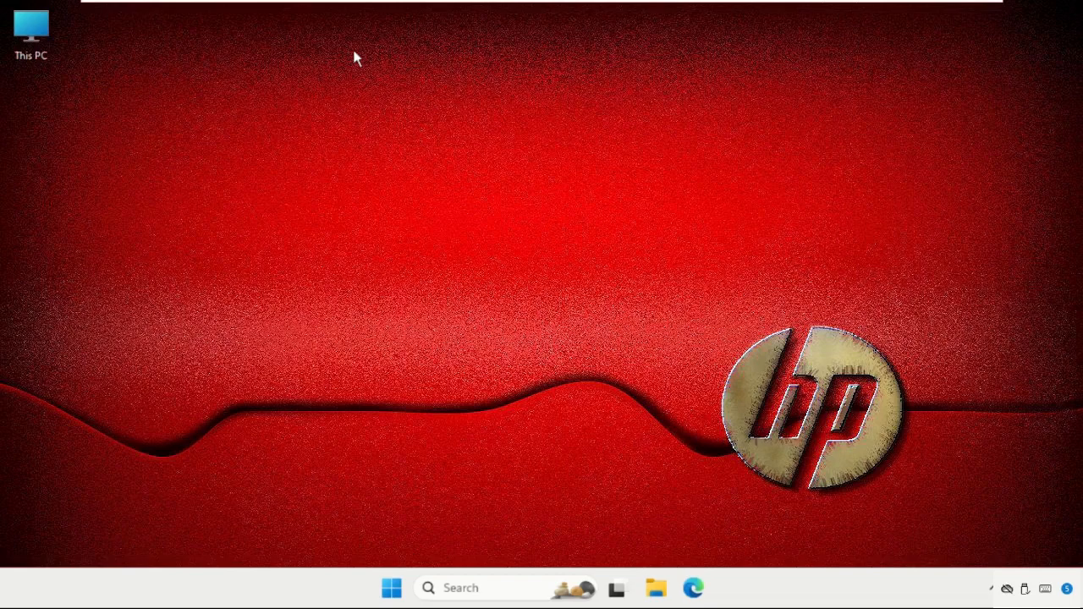
mouse_move(505, 158)
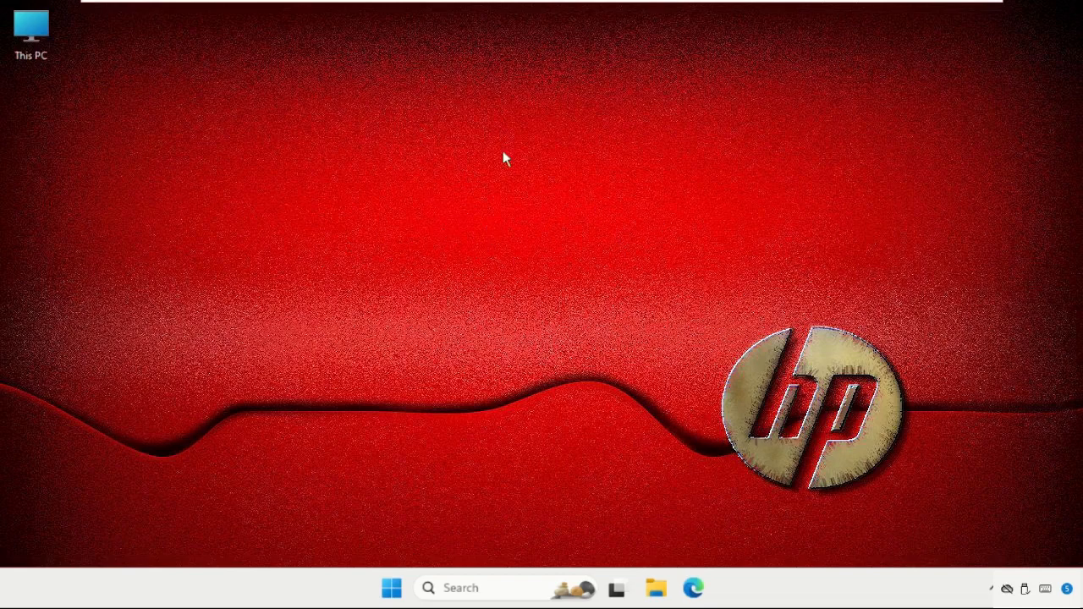
mouse_move(338, 253)
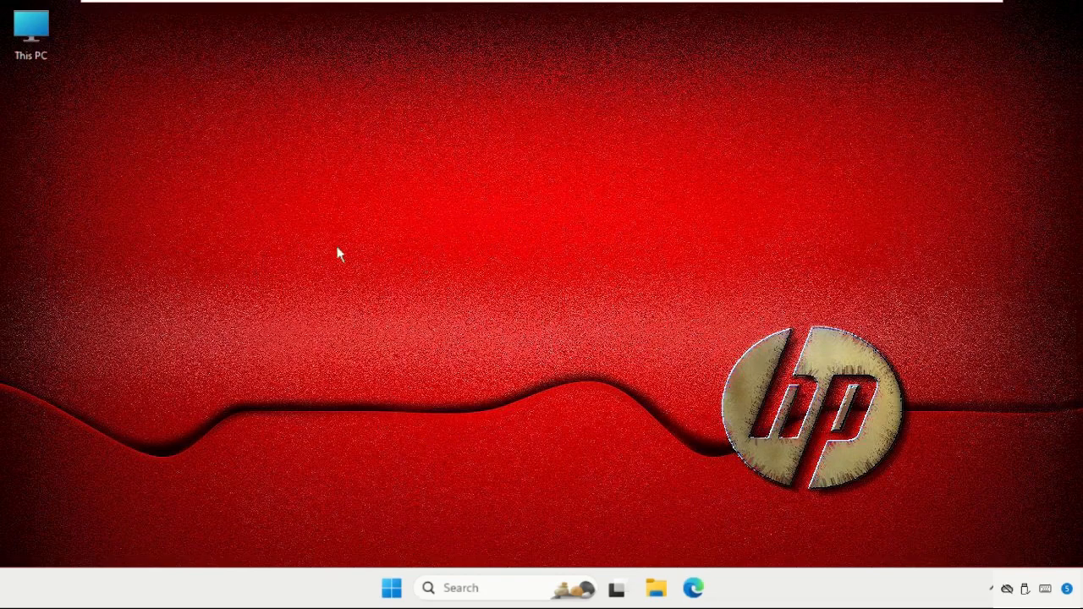
mouse_move(592, 232)
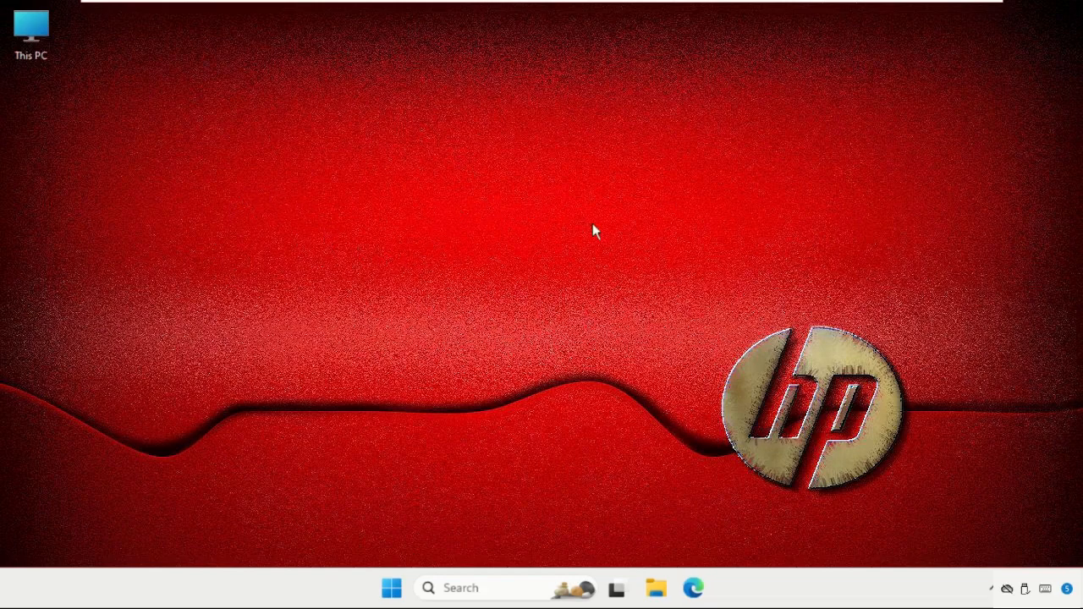
mouse_move(167, 355)
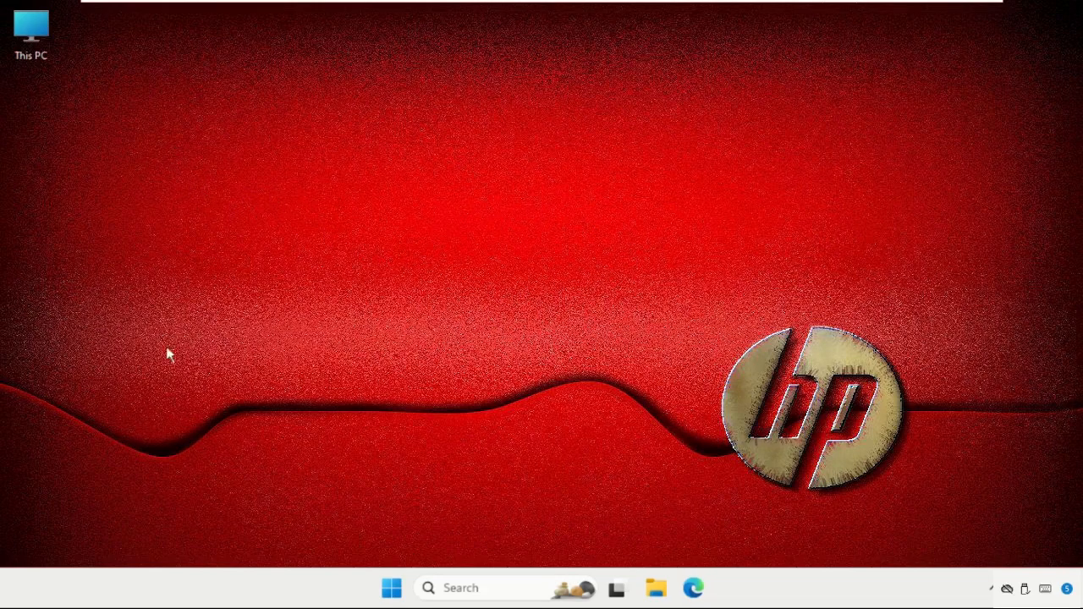
mouse_move(560, 366)
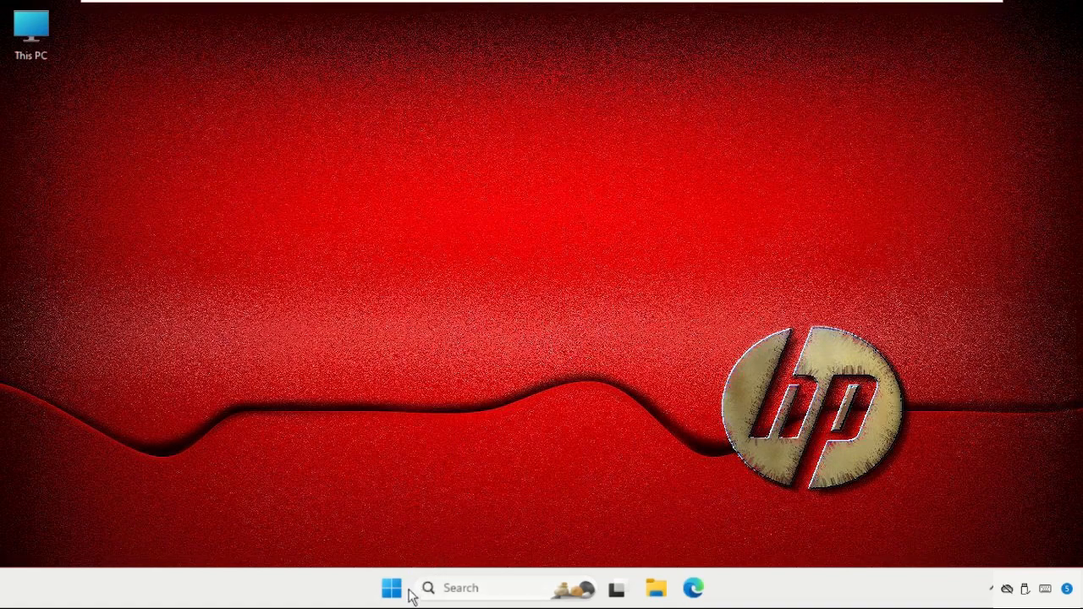
- Launch Windows Settings from the Start right-click menu and scroll the System page
right_click(391, 588)
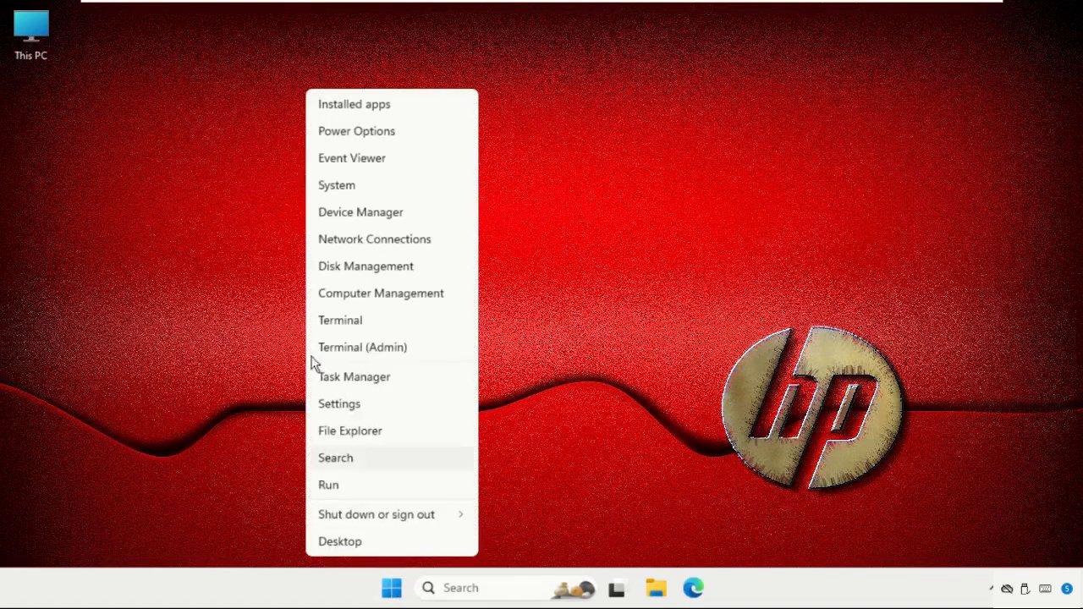
click(339, 403)
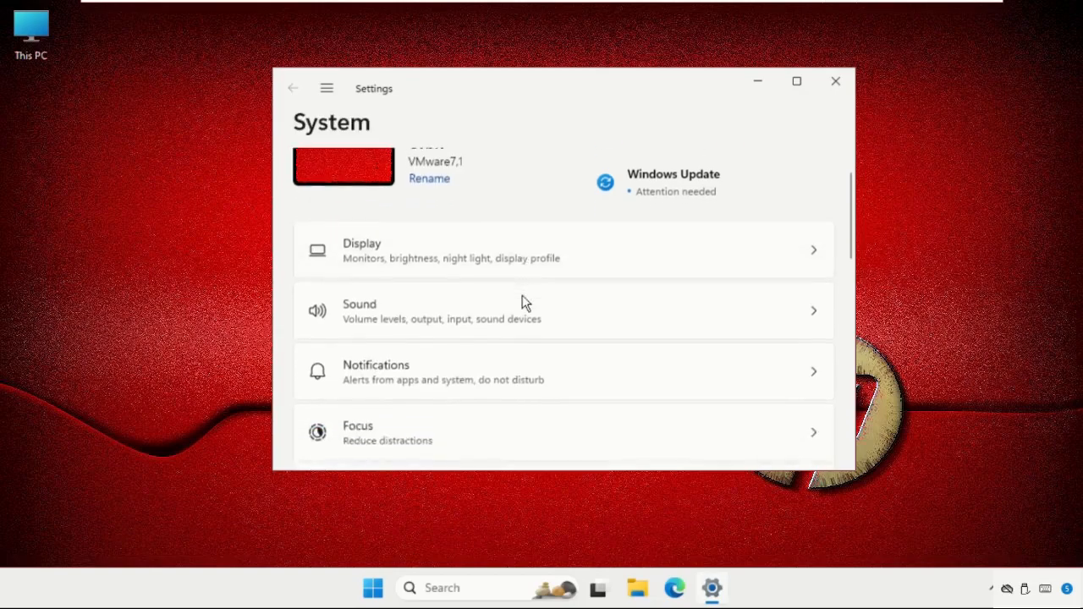
scroll(down, 3)
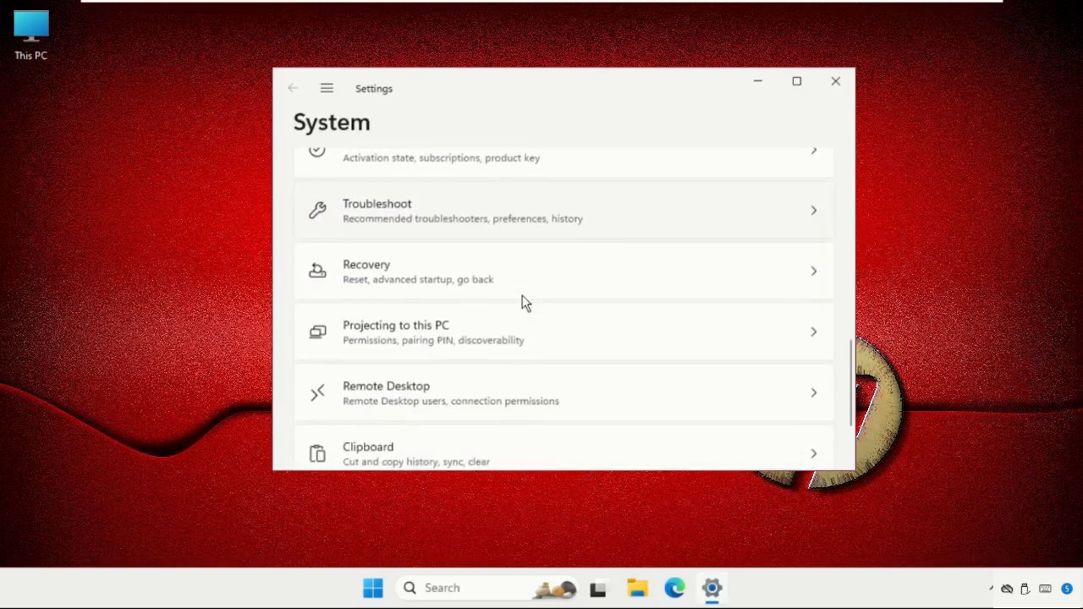
scroll(up, 3)
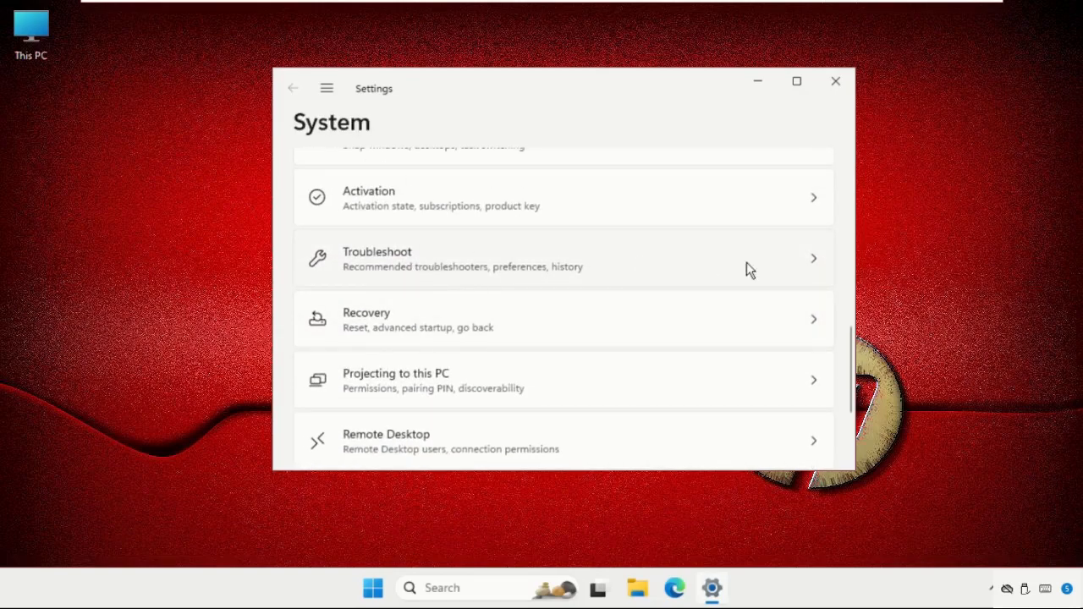
- Go to Troubleshoot and browse the Other troubleshooters list, including Network and Internet
click(563, 258)
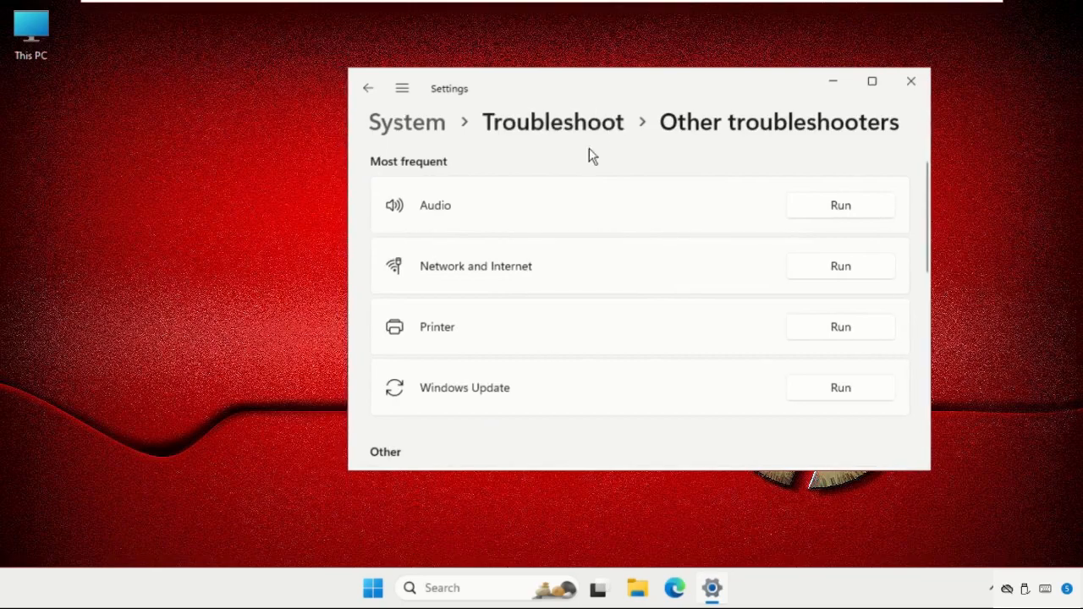
mouse_move(514, 328)
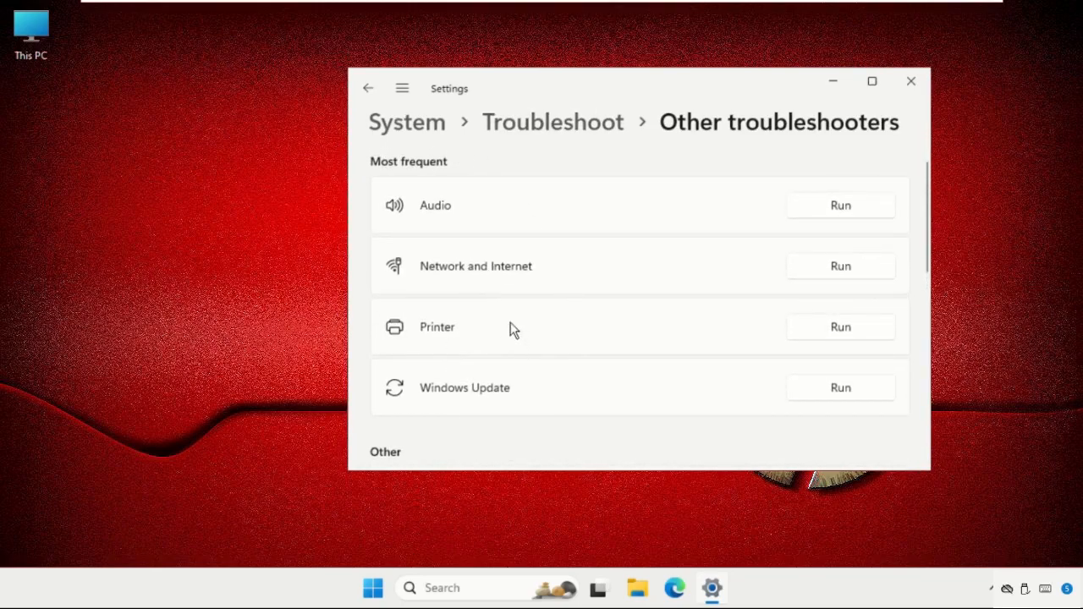
mouse_move(558, 279)
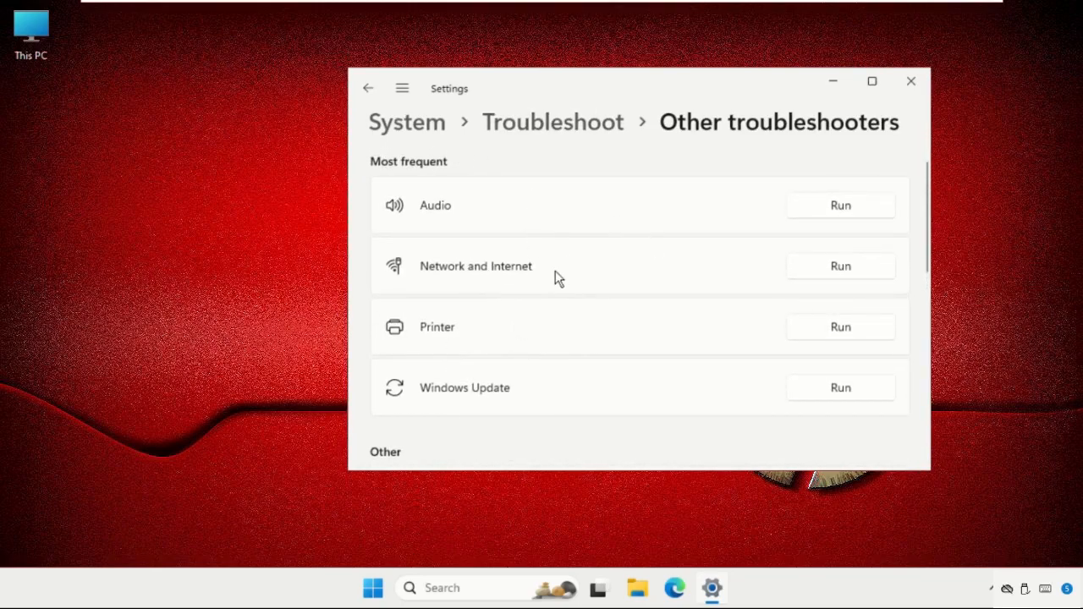
scroll(down, 3)
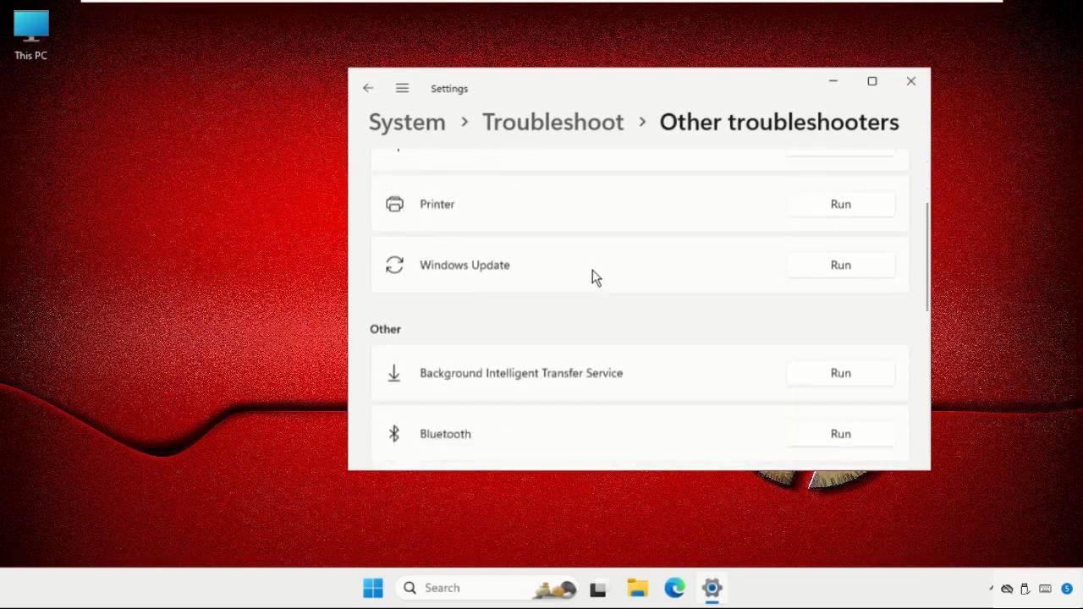
scroll(up, 3)
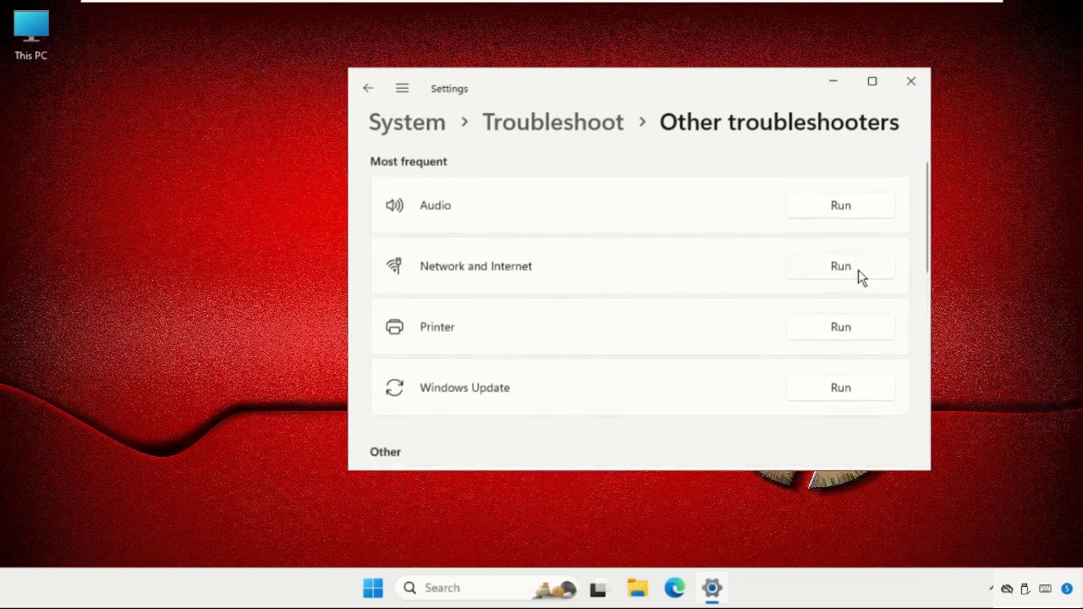
- Run the Network and Internet troubleshooter, then close Get Help and Settings
click(840, 266)
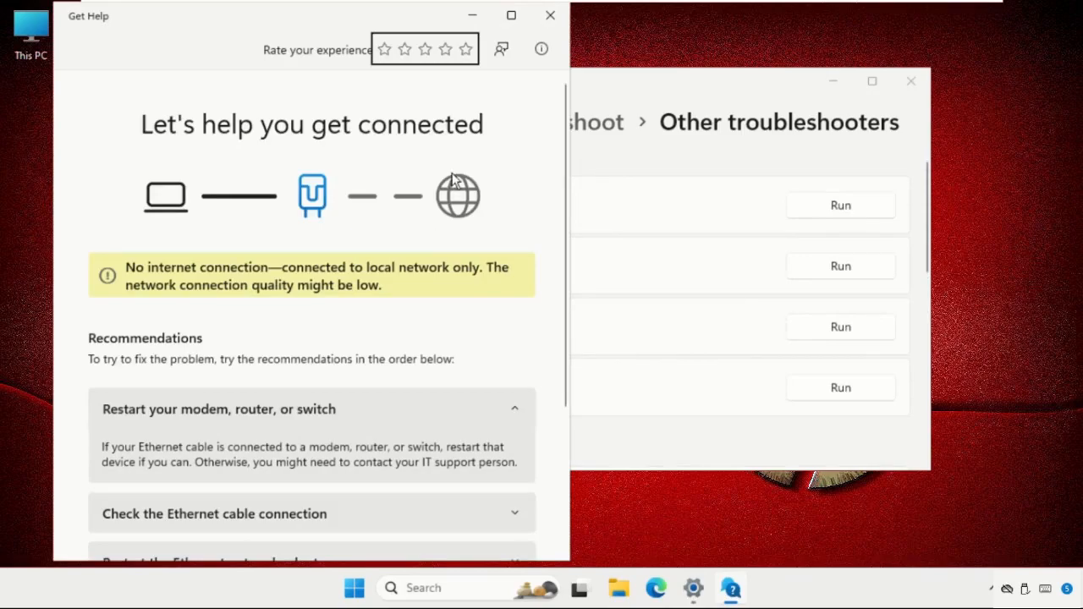
mouse_move(550, 16)
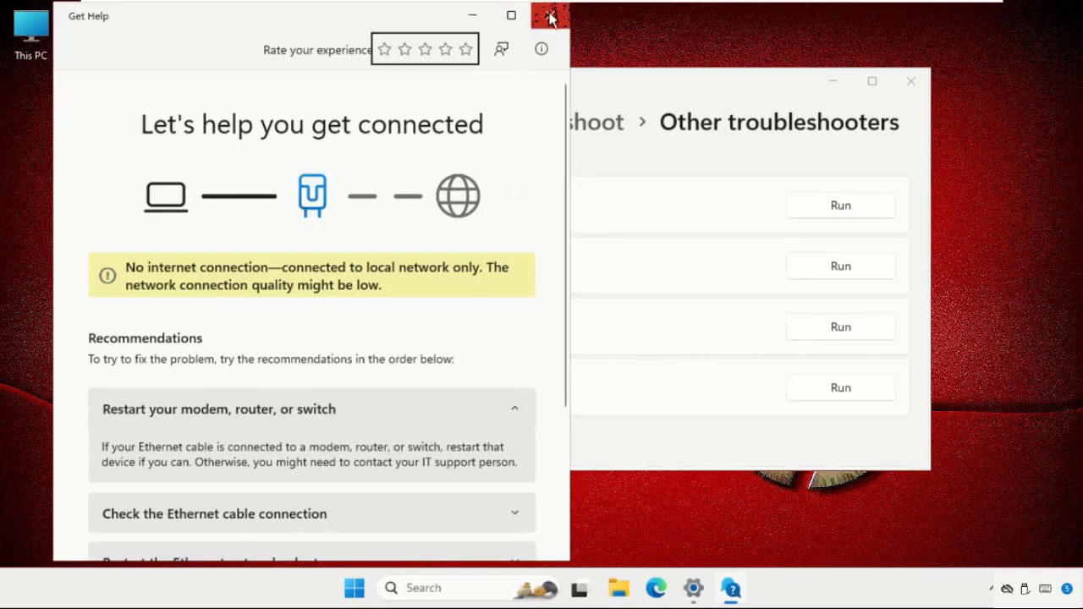
click(550, 15)
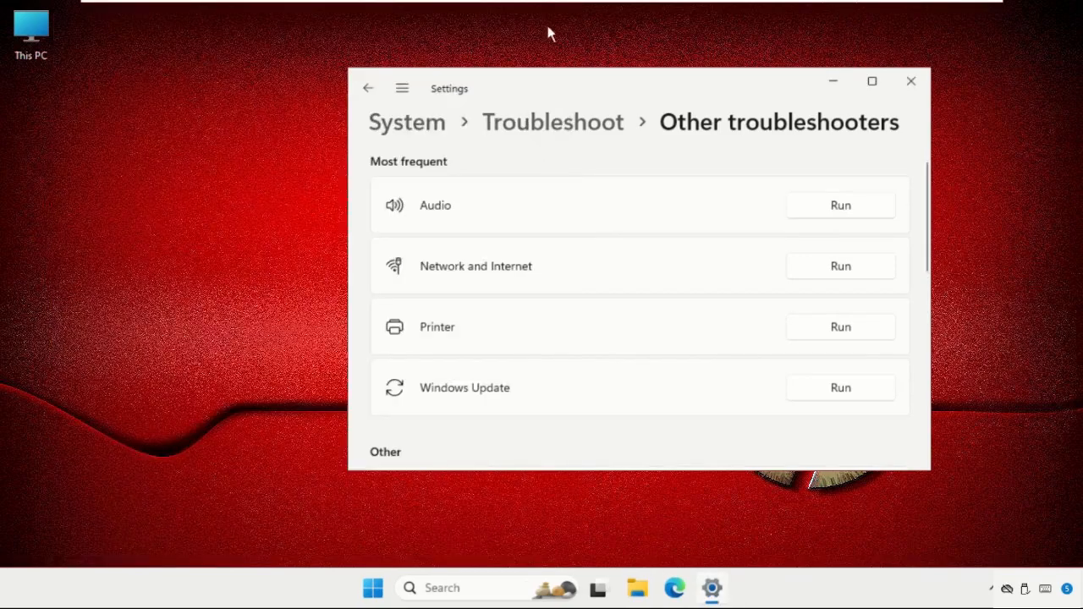
click(911, 81)
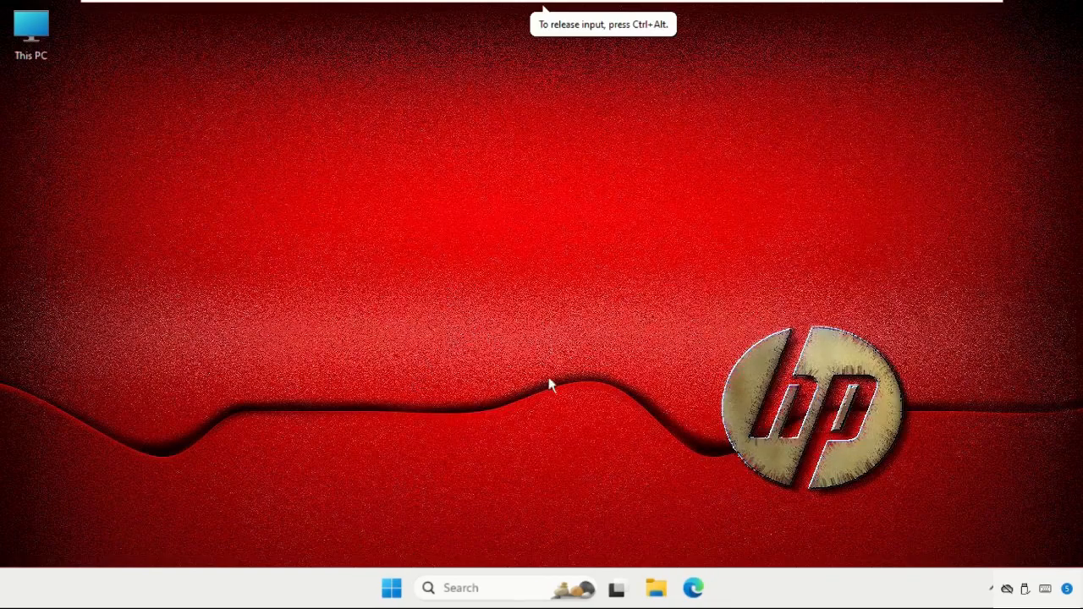
- In Device Manager, expand Network adapters and start Update Driver for the Intel 82574L adapter
right_click(391, 587)
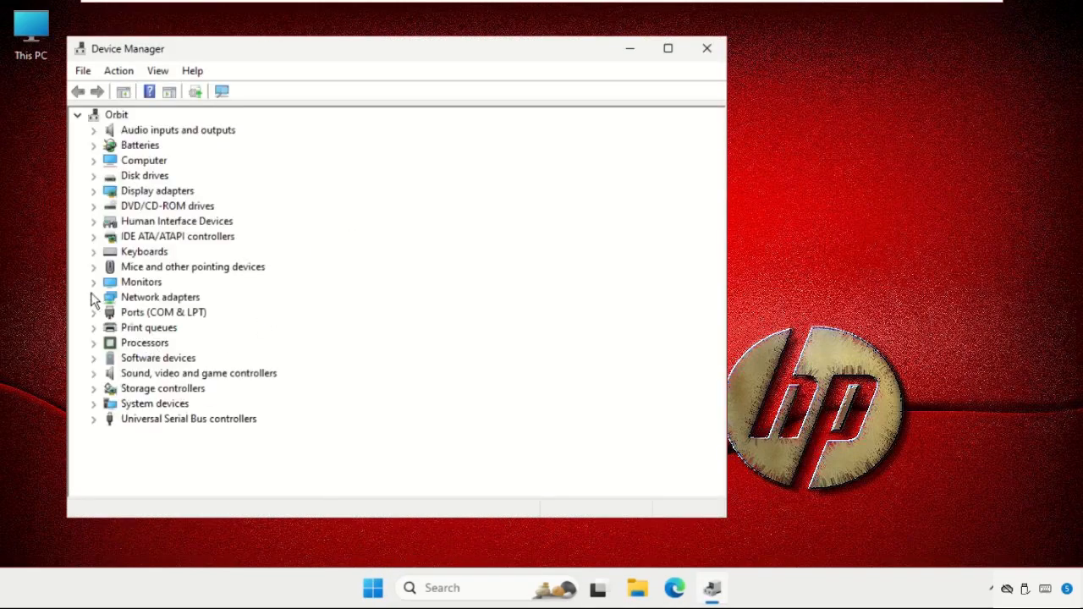
click(94, 297)
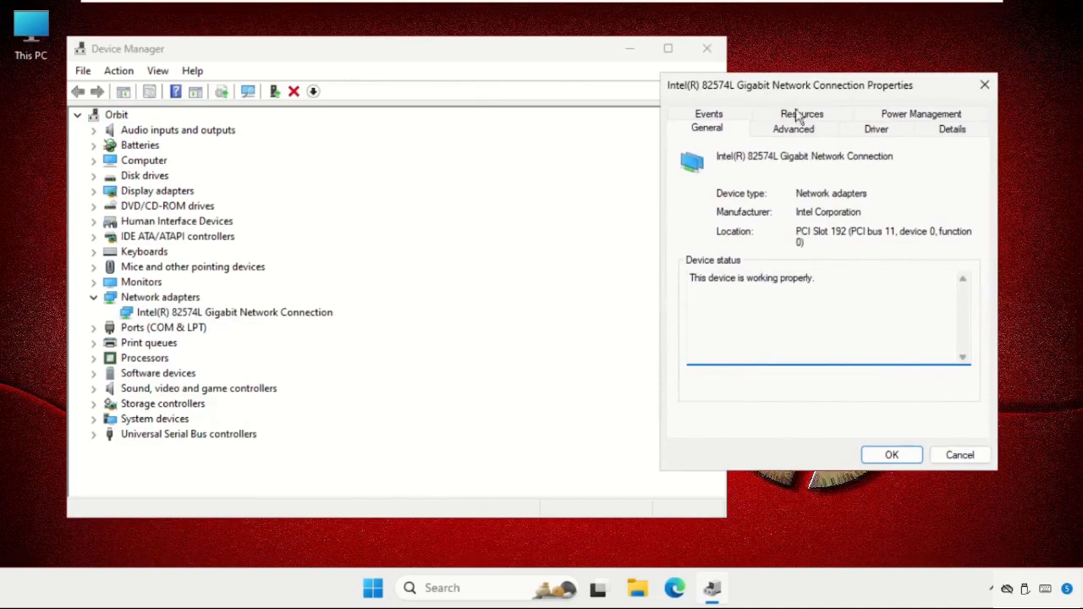
click(876, 128)
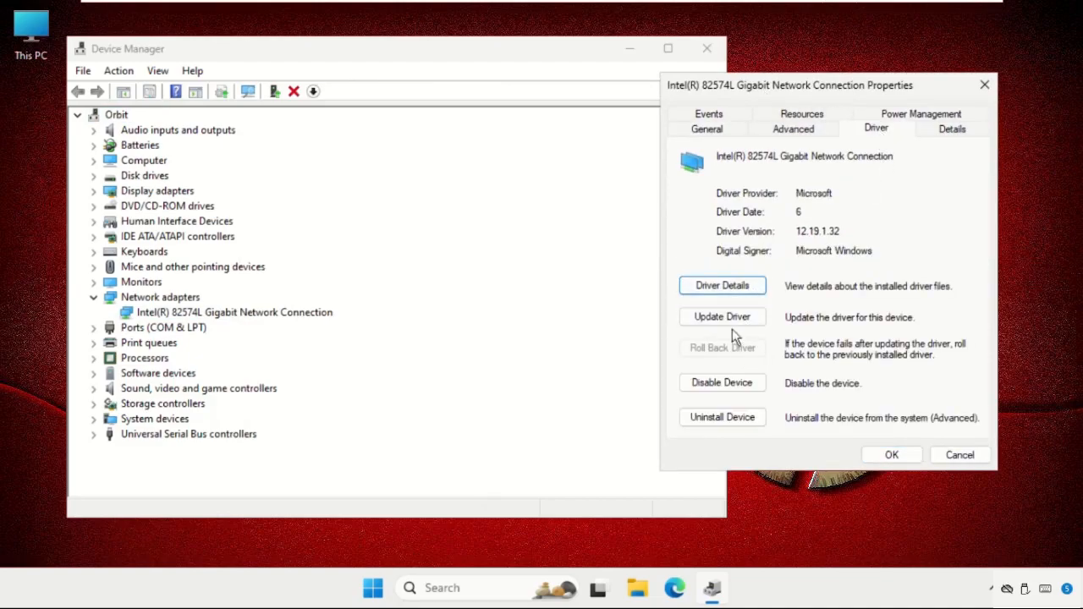
click(721, 317)
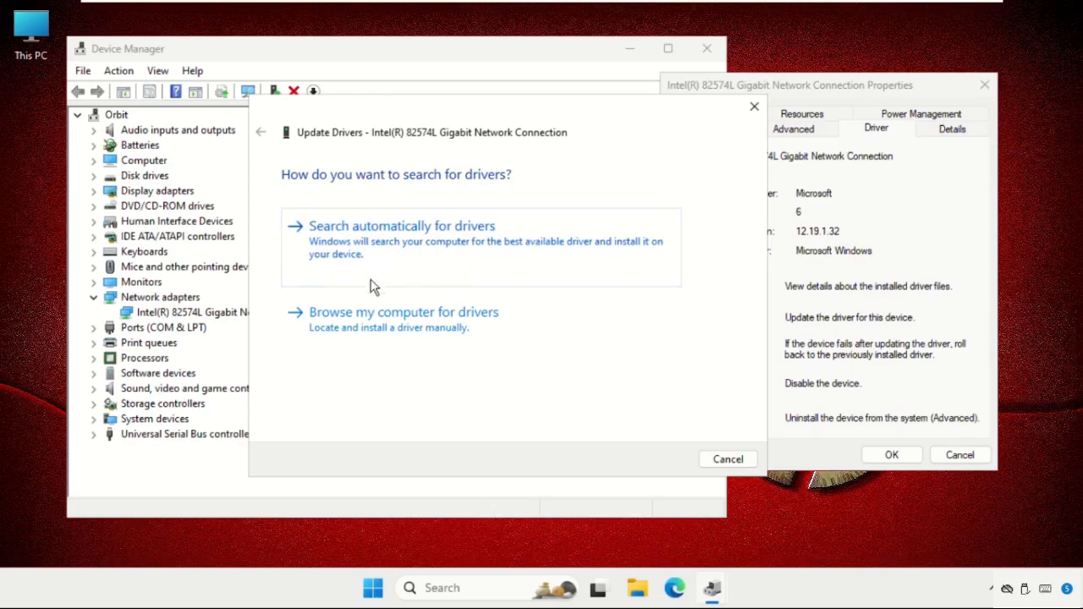
- Reinstall the Intel 82574L network driver by picking it from drivers on the computer
click(401, 226)
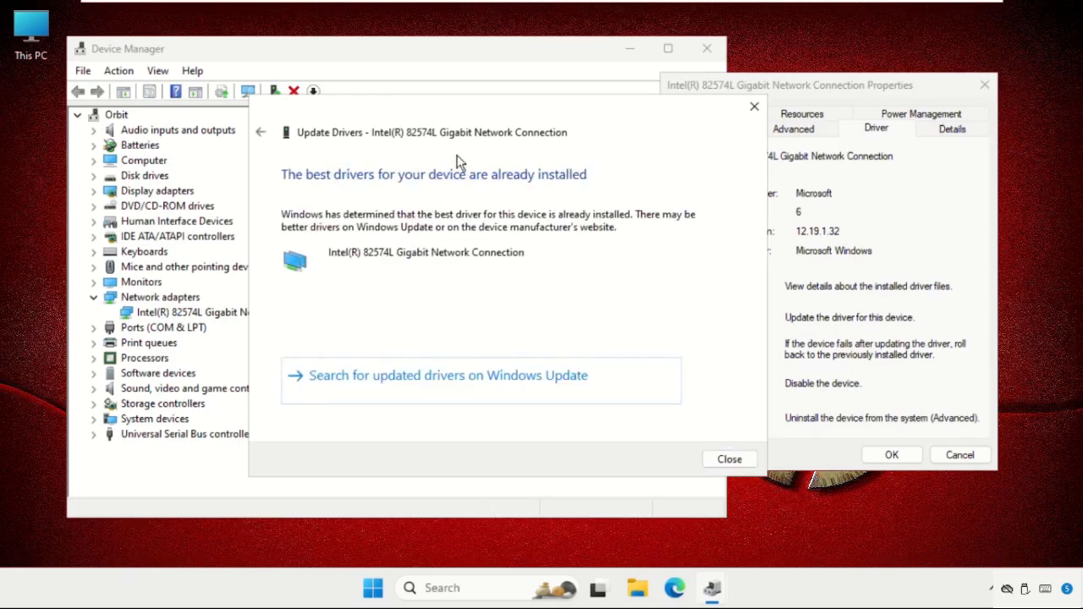
click(261, 132)
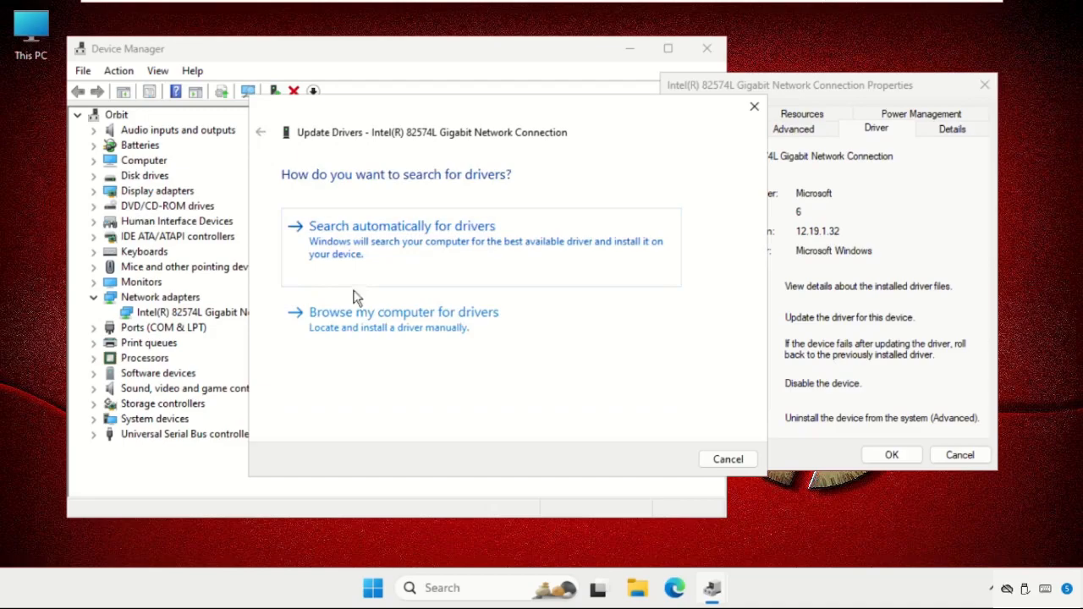
click(403, 312)
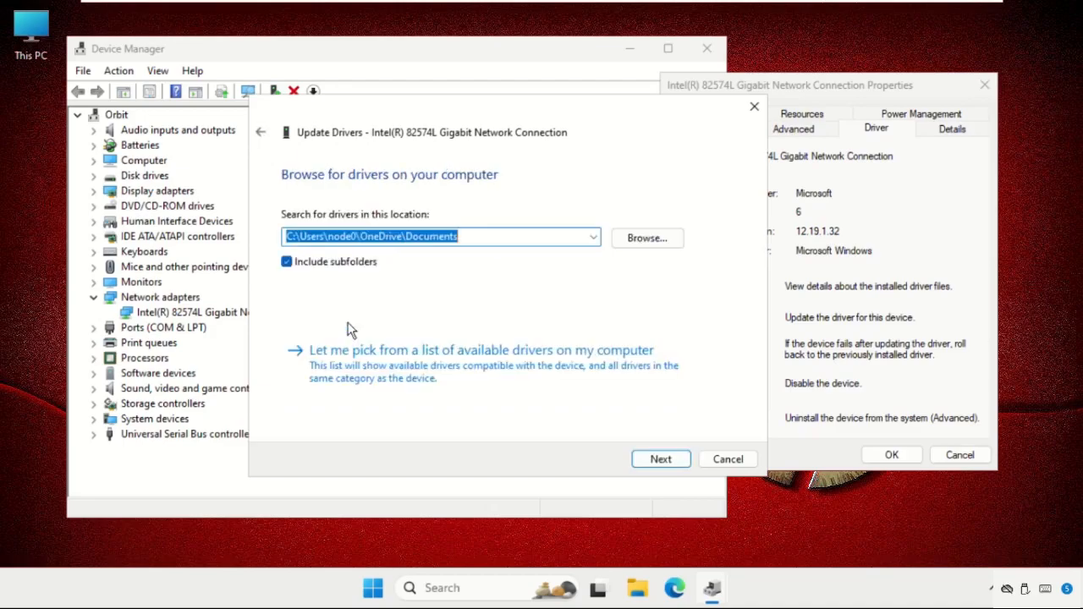
click(481, 350)
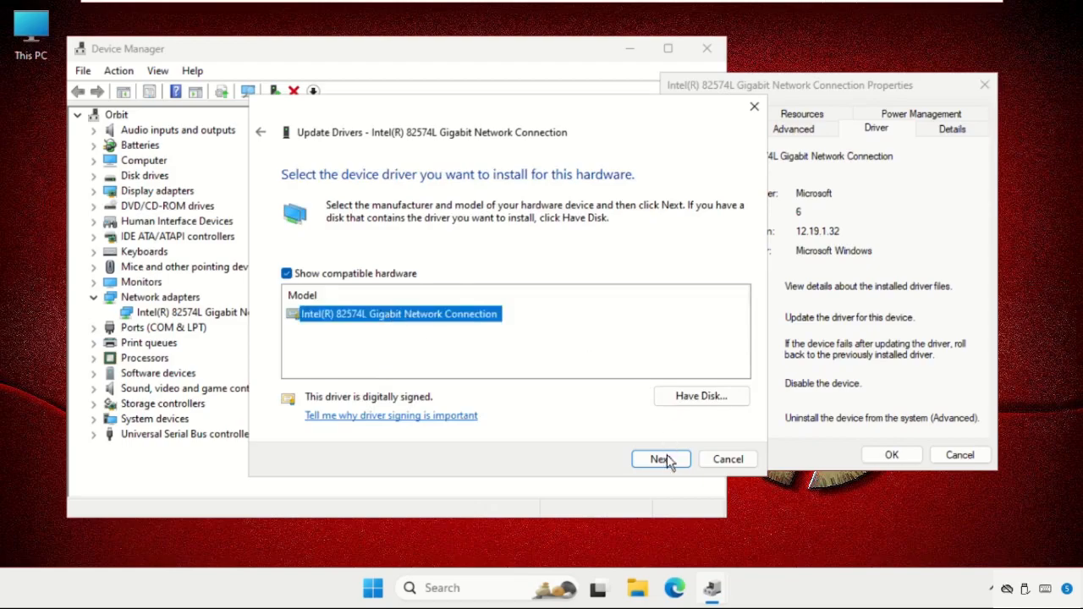
click(660, 458)
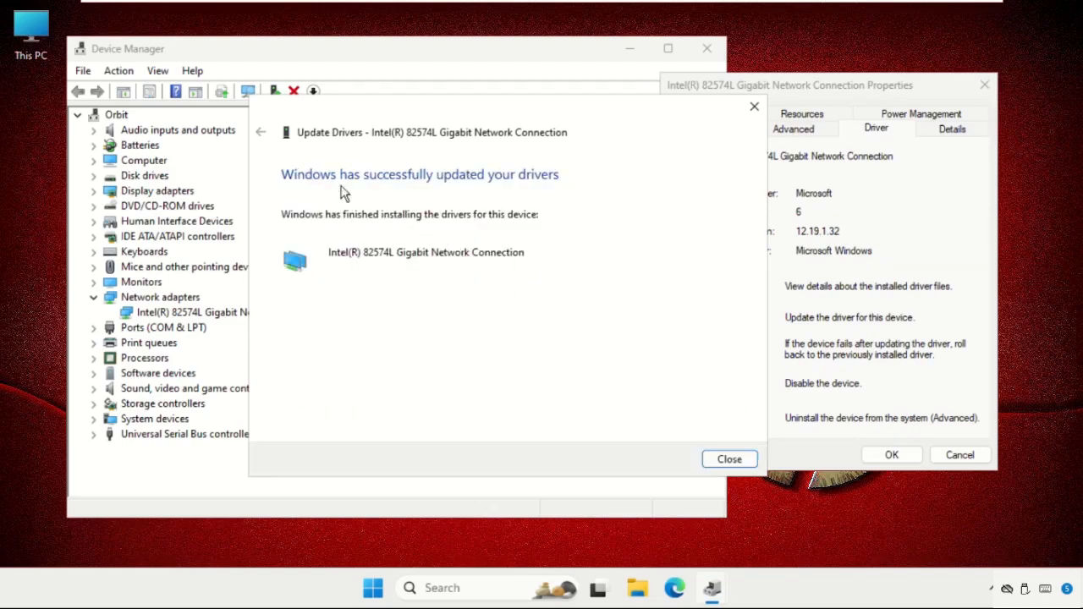
mouse_move(483, 230)
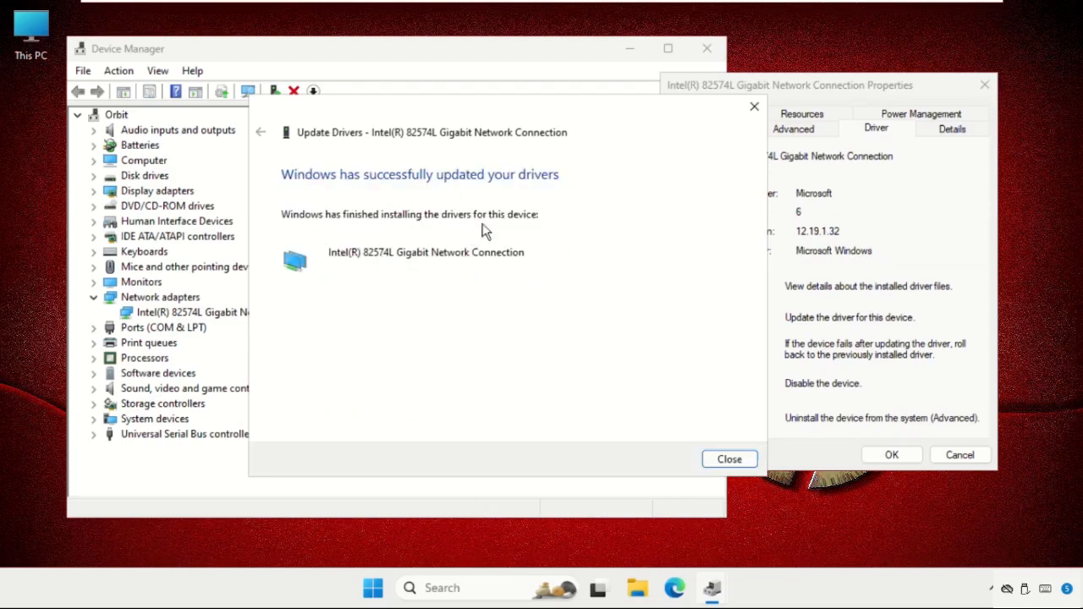
- Dismiss the update success message and close the adapter properties and Device Manager
click(729, 459)
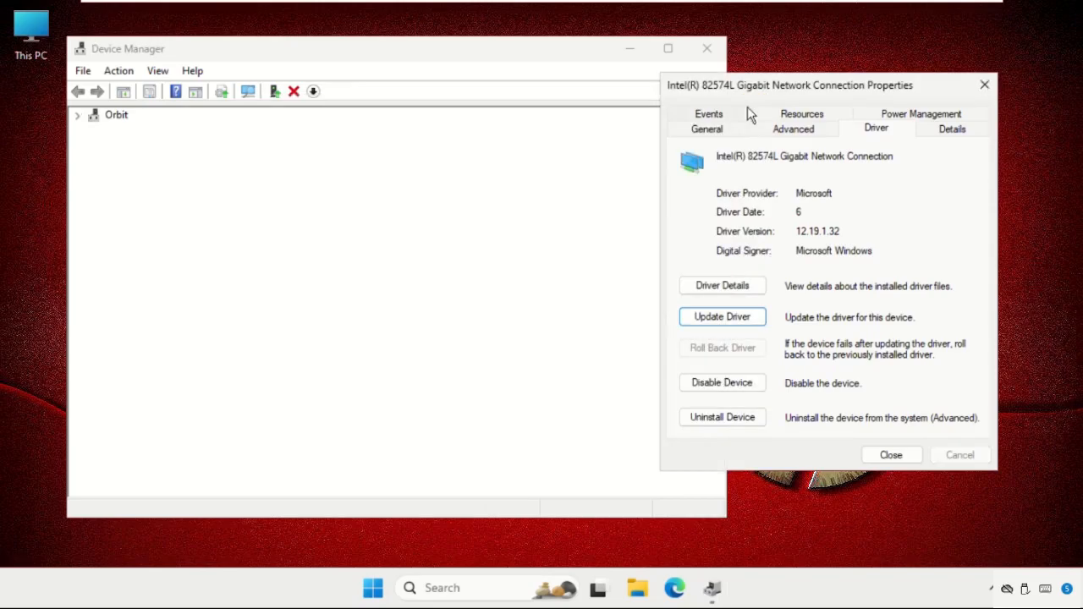
click(890, 454)
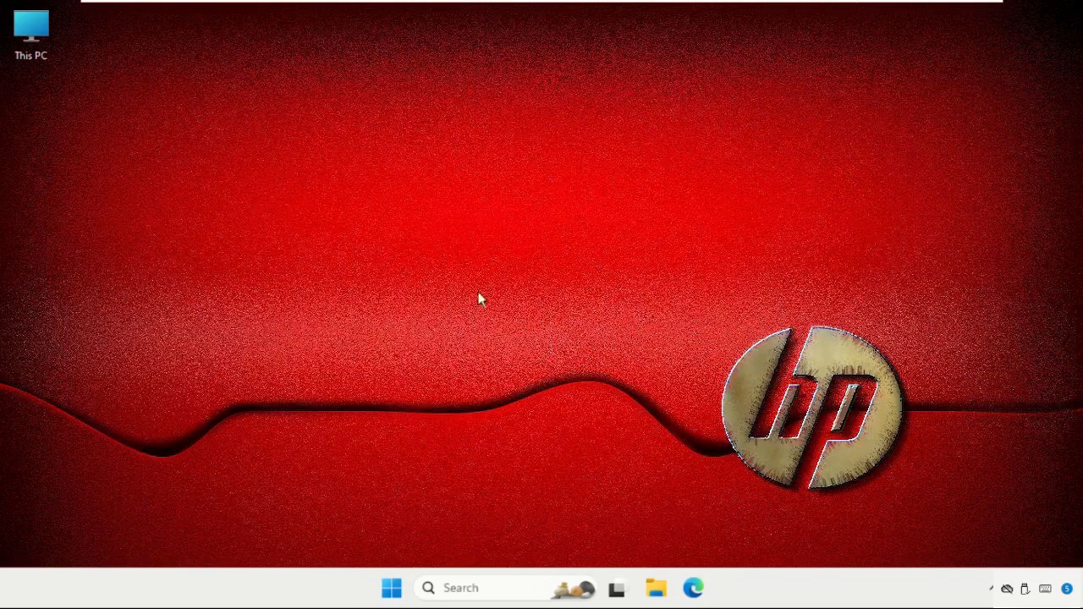
click(390, 587)
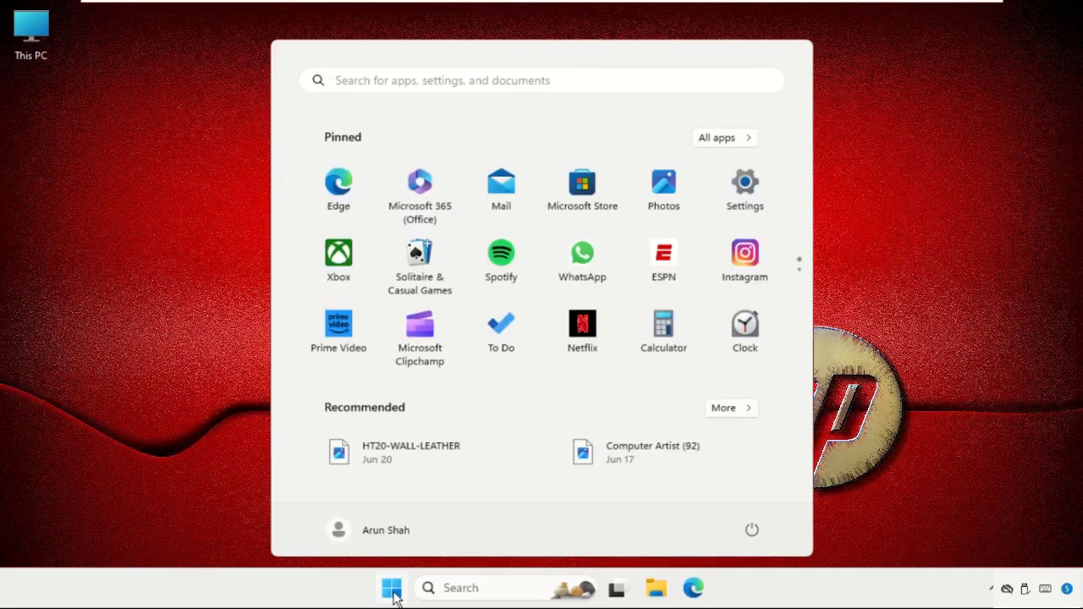
- Show the Start menu power options: Sign-in options, Shut down and Restart
click(751, 530)
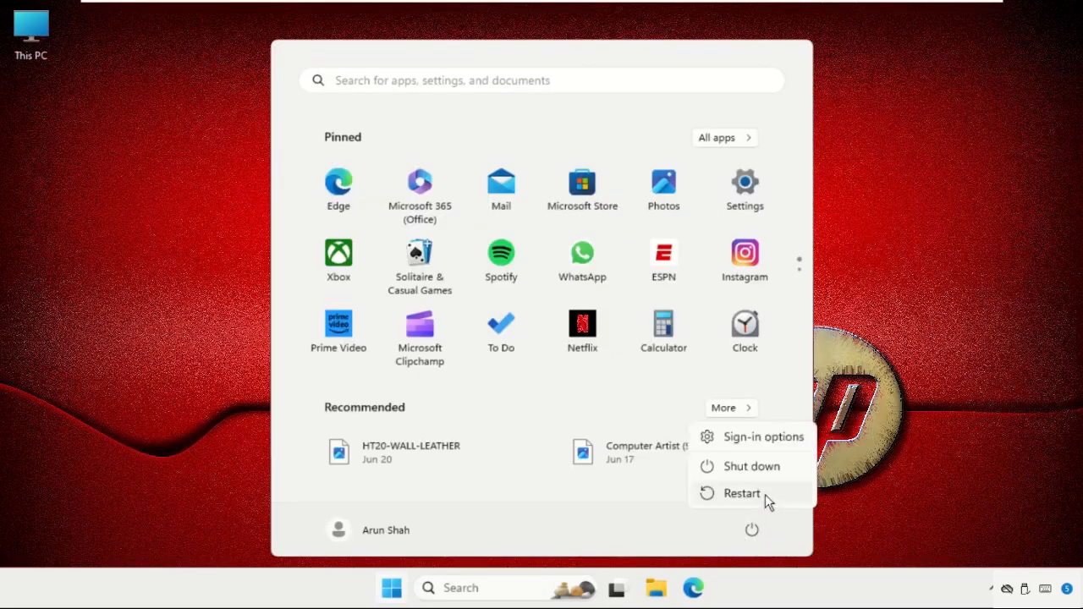
mouse_move(741, 494)
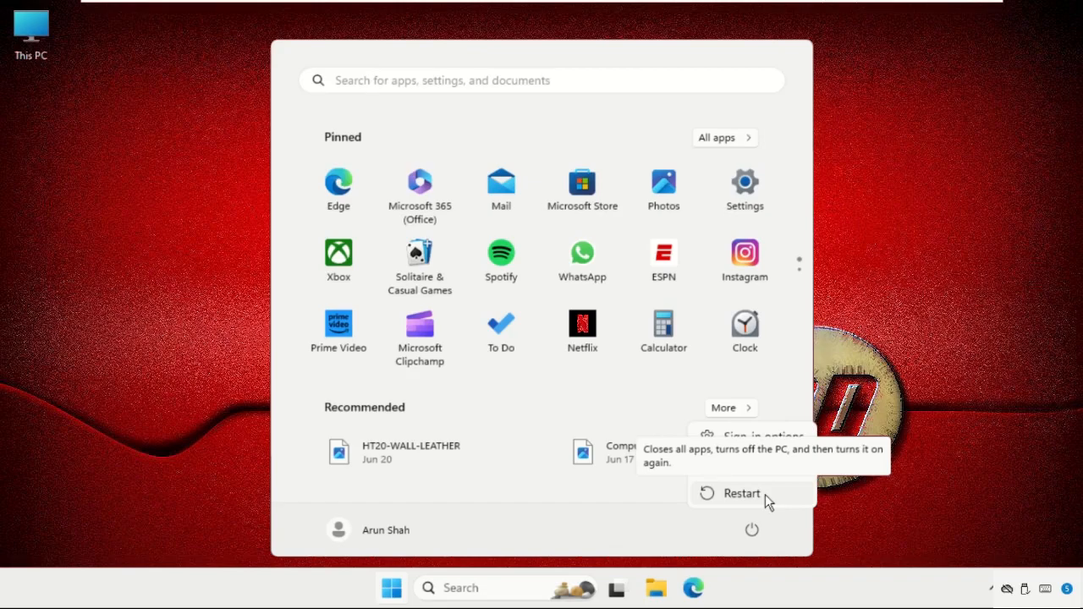
mouse_move(990, 280)
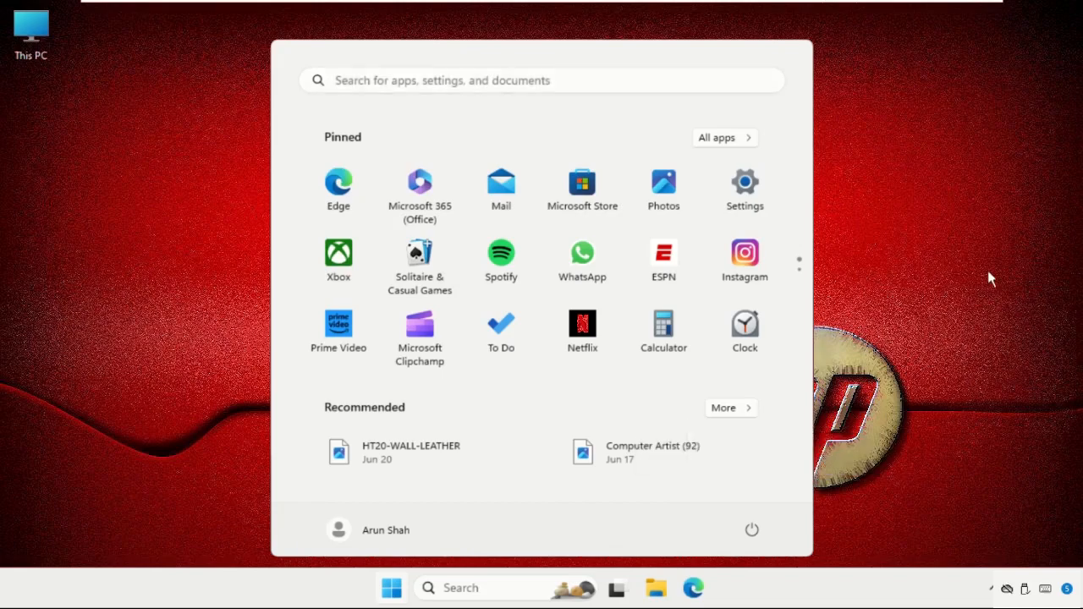